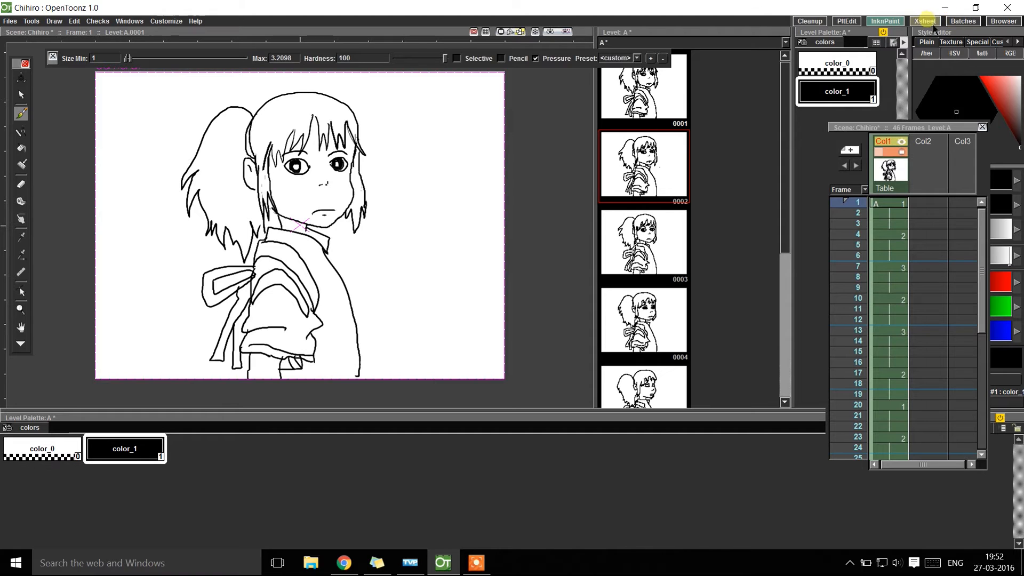
# Show the Xsheet room and check the preview settings cover frames 1 to 46
pyautogui.click(926, 21)
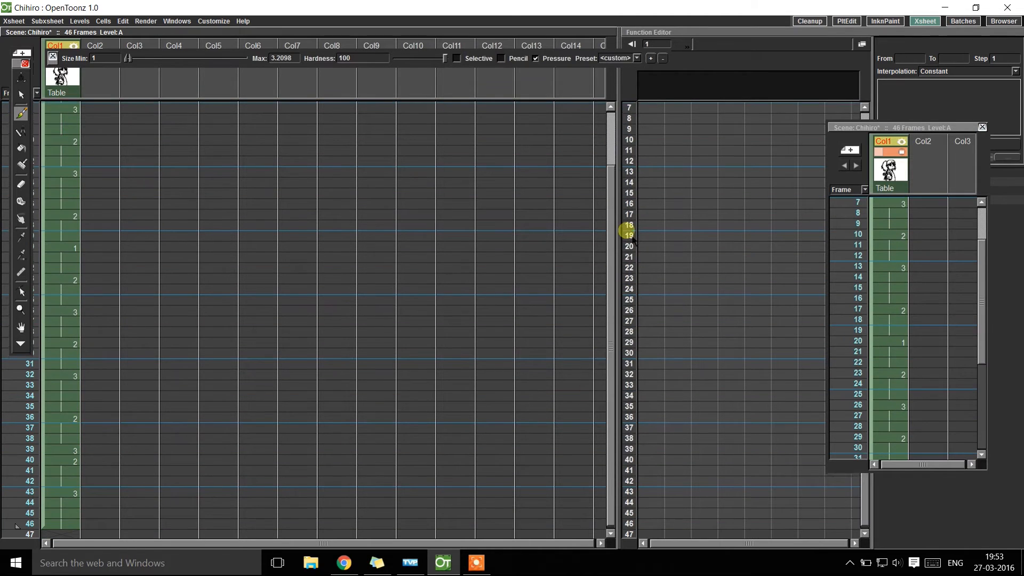
pyautogui.click(145, 21)
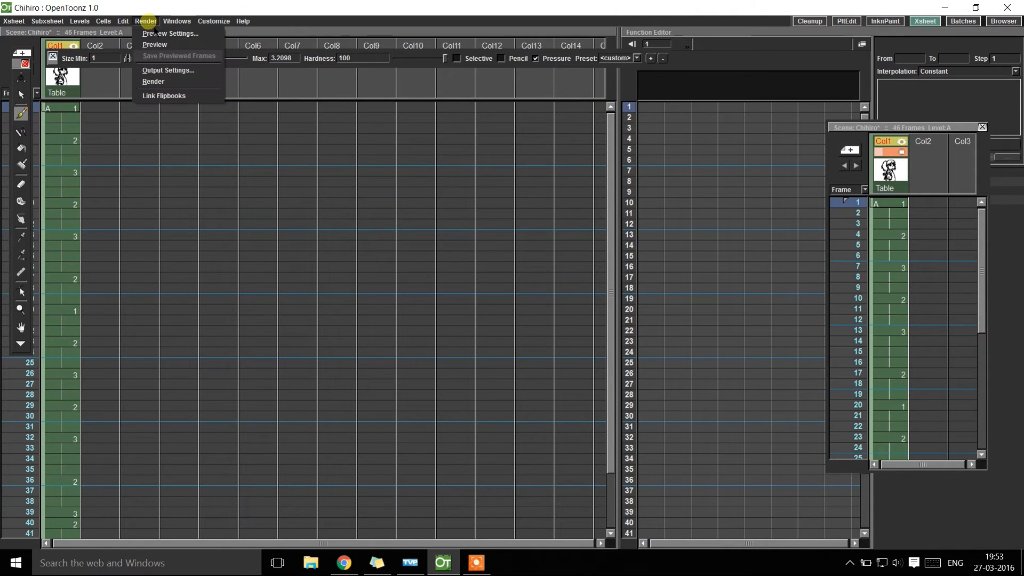
pyautogui.click(166, 34)
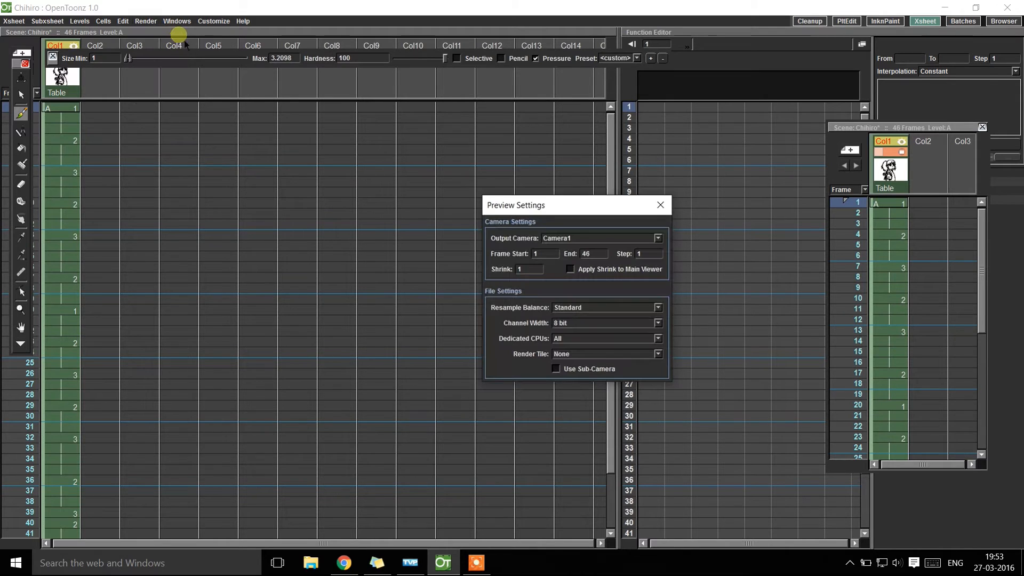
pyautogui.click(145, 21)
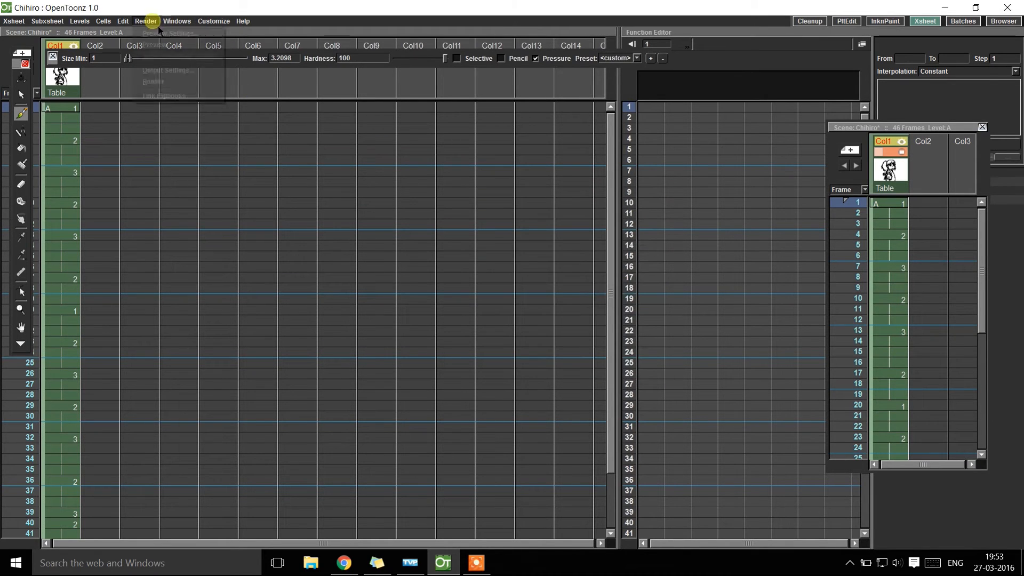
# Change the Chihiro output format from mov to avi, saving to +outputs for frames 1–46
pyautogui.click(172, 69)
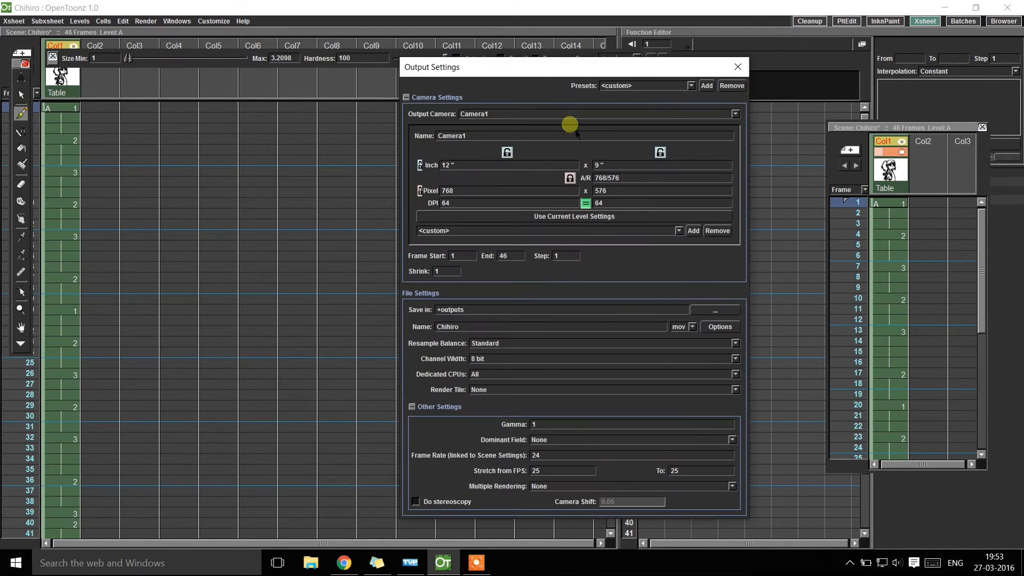
pyautogui.moveTo(541, 236)
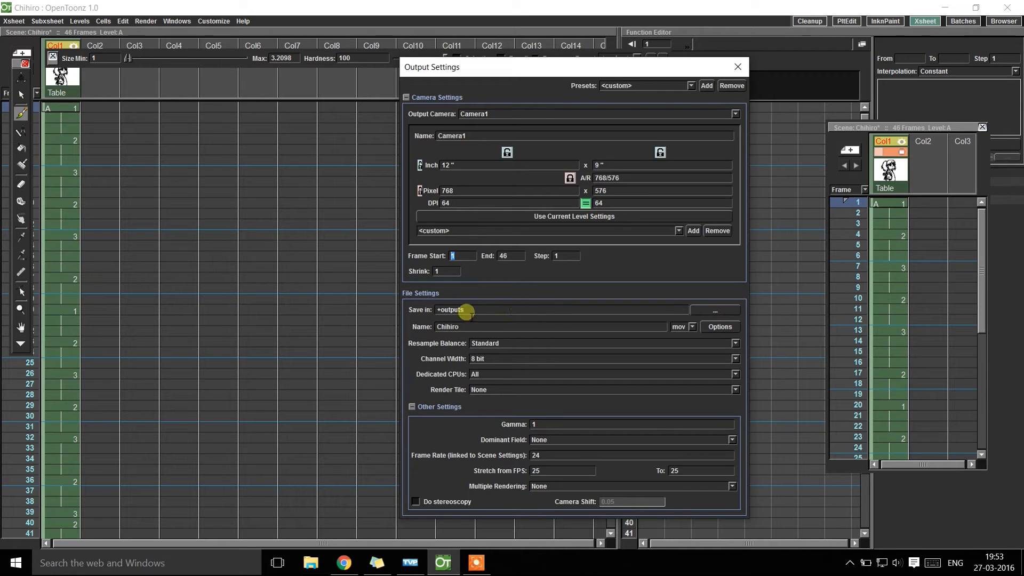
pyautogui.click(715, 310)
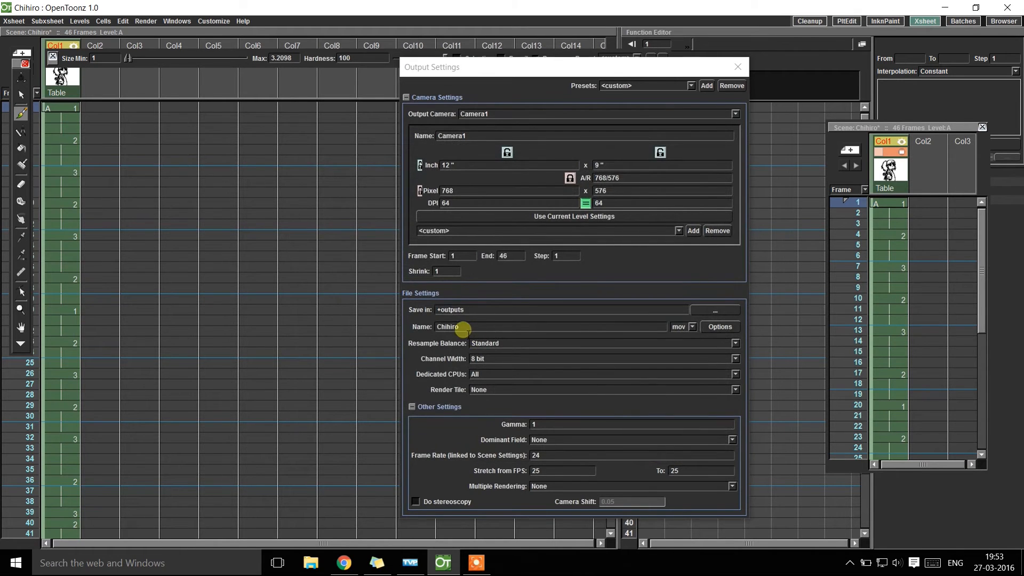
pyautogui.click(692, 327)
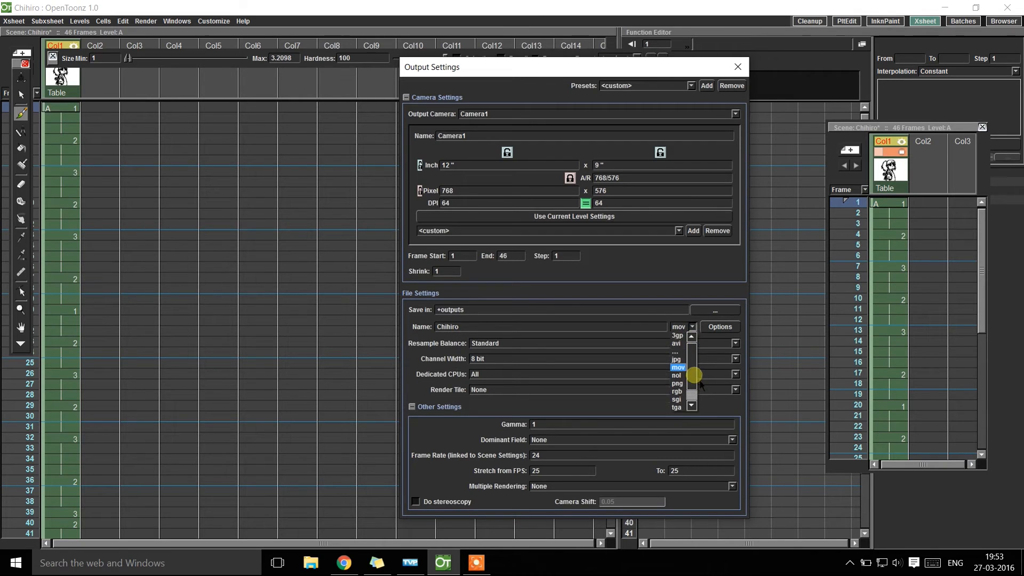
pyautogui.click(675, 343)
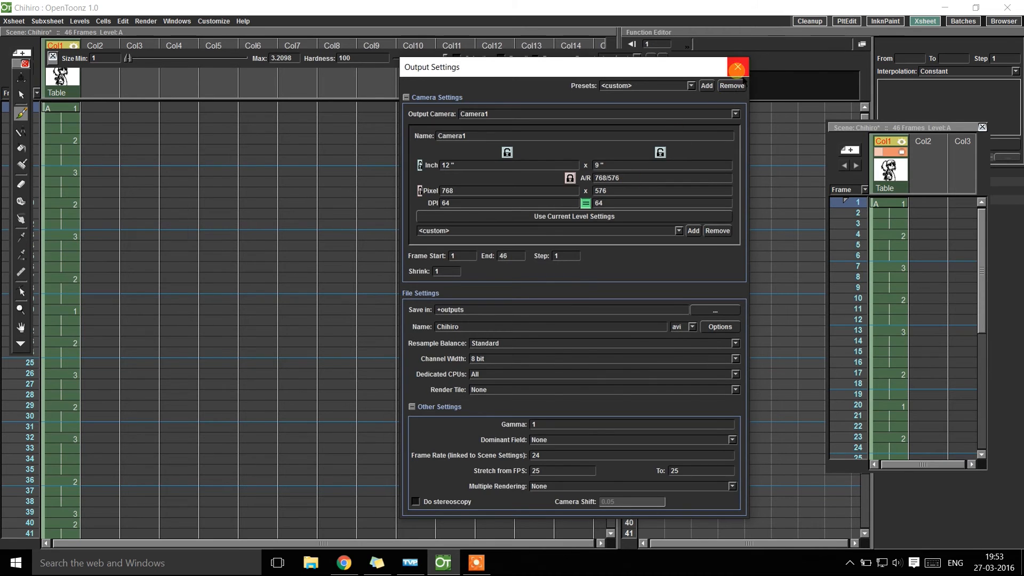
pyautogui.click(145, 22)
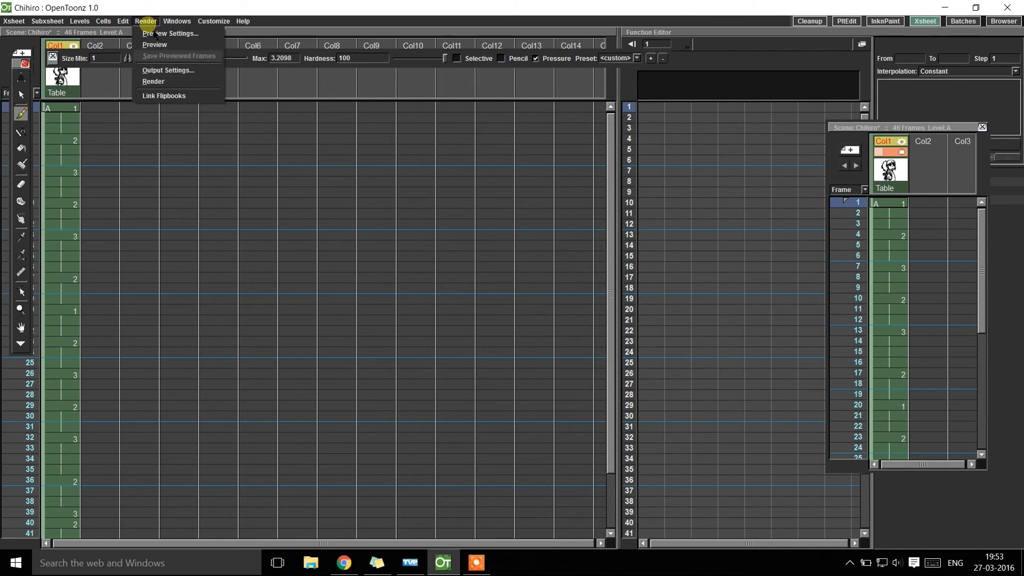
# Render Chihiro.avi, then play its 46 frames in the Flipbook and stop at frame 1
pyautogui.click(153, 81)
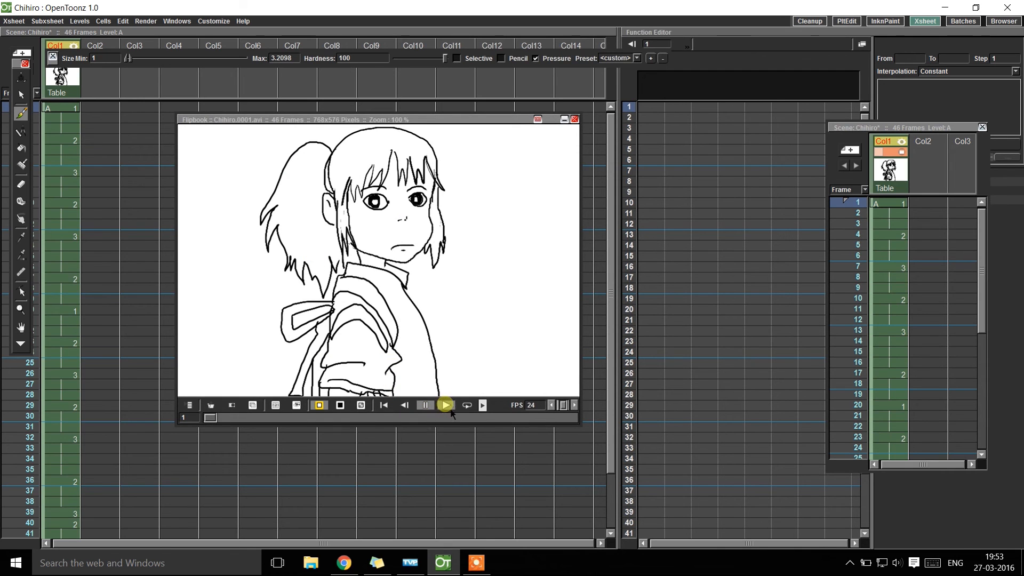
pyautogui.moveTo(210, 419); pyautogui.dragTo(437, 422)
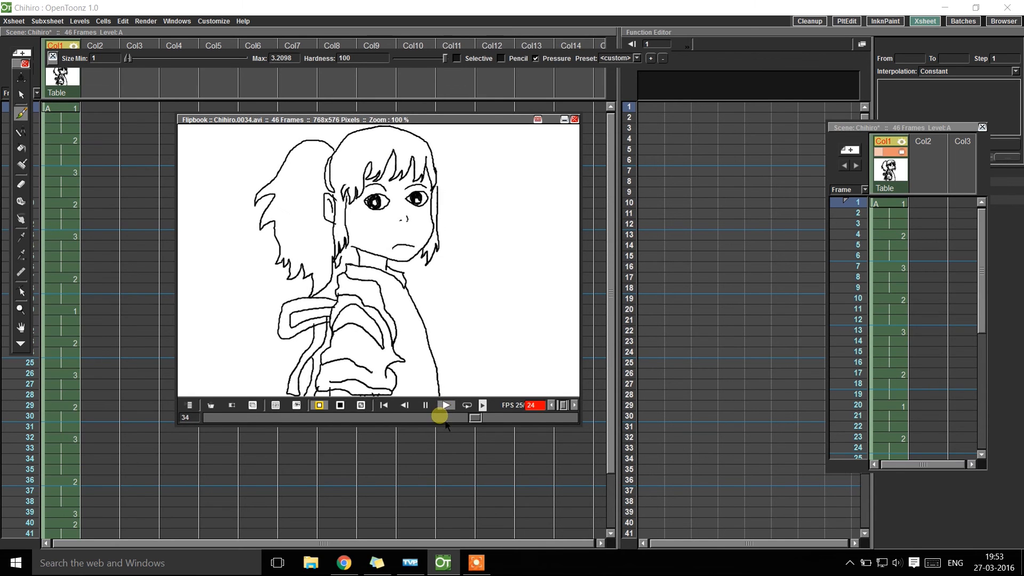
pyautogui.click(446, 405)
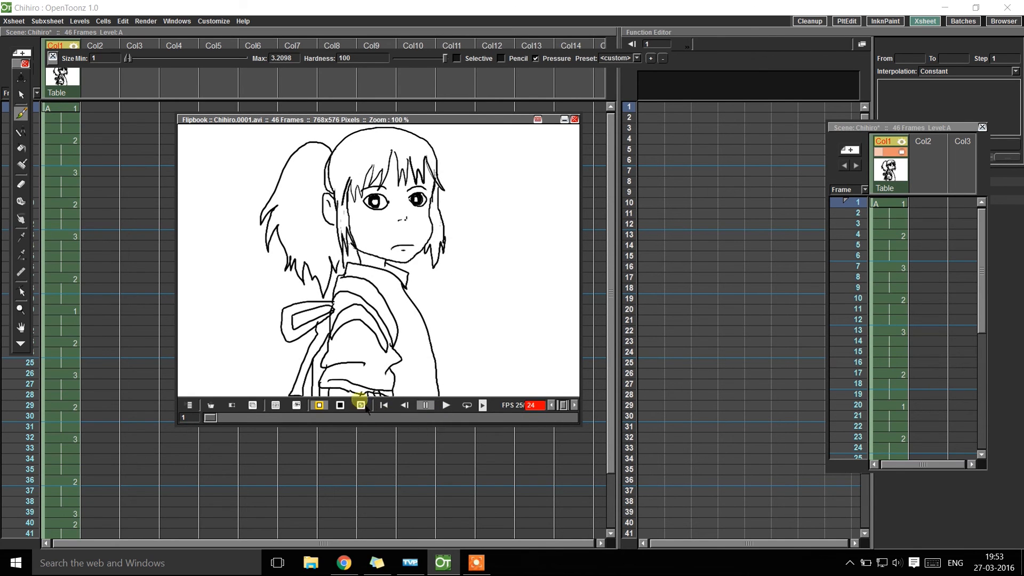